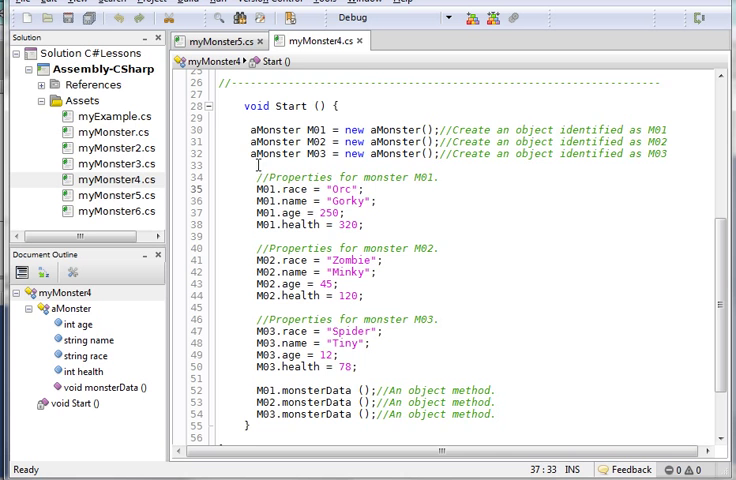
Bring up myMonster5.cs and scroll through Start, which fills three of 50 aMonster elements.
{"action": "scroll", "scroll_direction": "up", "scroll_amount": 3}
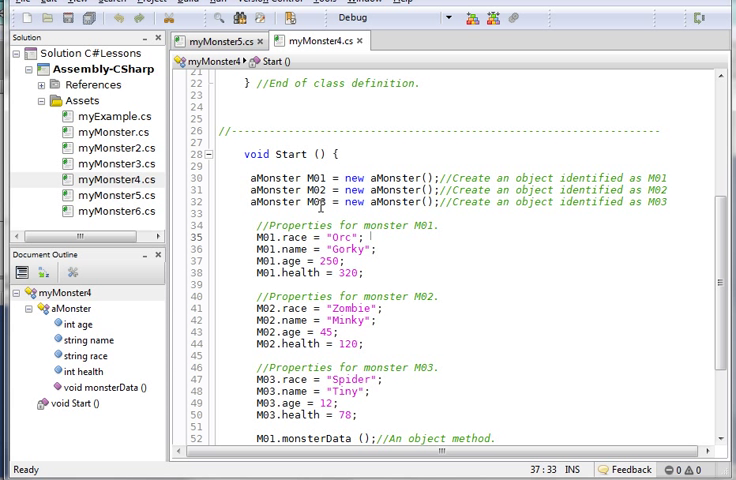
{"action": "mouse_move", "coordinate": [328, 201]}
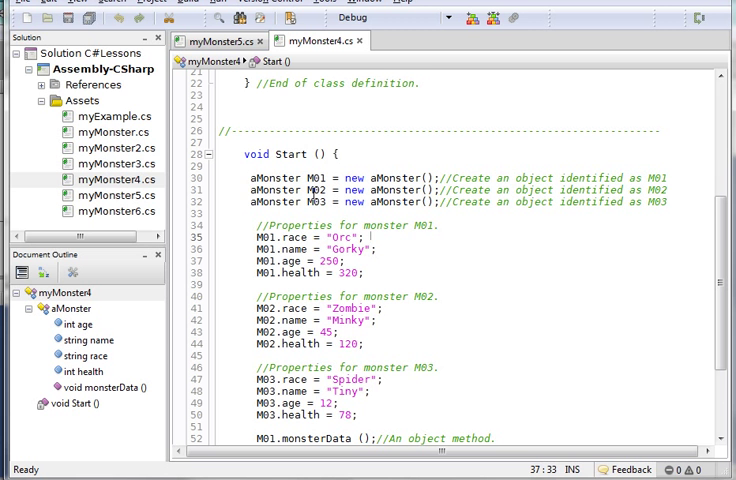
{"action": "scroll", "scroll_direction": "down", "scroll_amount": 3}
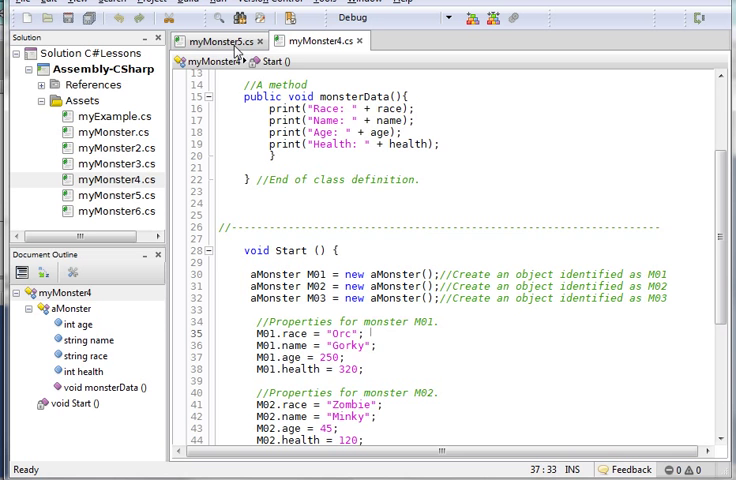
{"action": "left_click", "coordinate": [221, 40]}
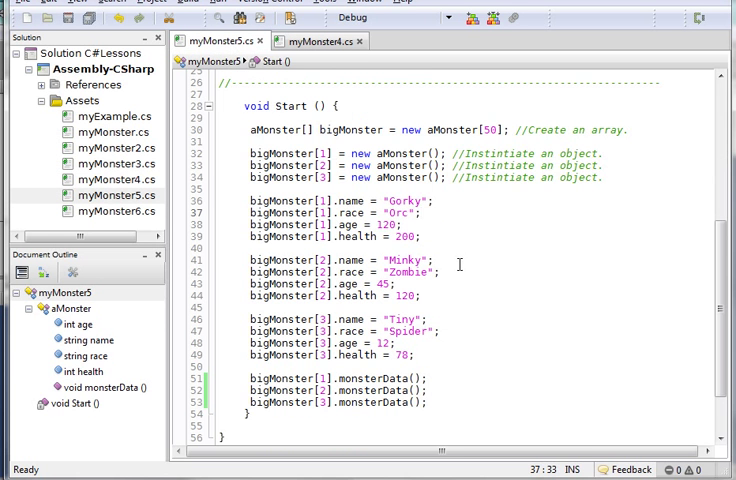
{"action": "scroll", "scroll_direction": "up", "scroll_amount": 3}
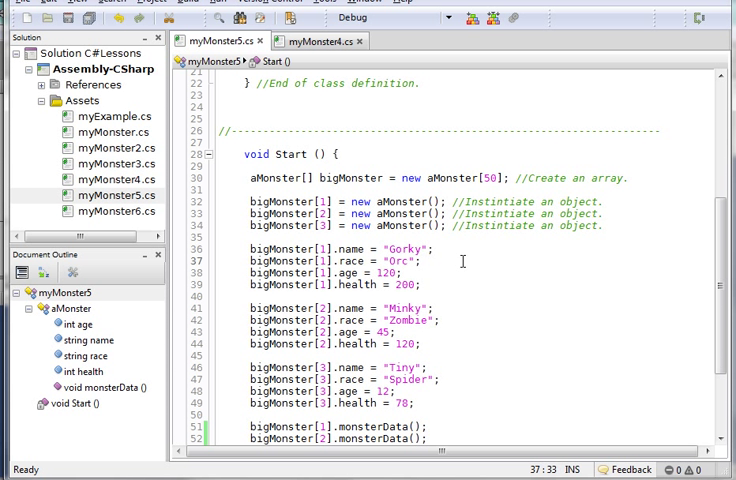
{"action": "left_click", "coordinate": [420, 261]}
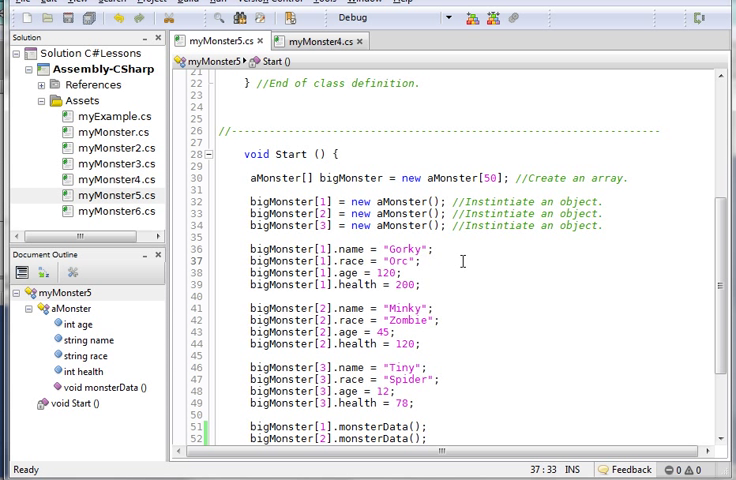
{"action": "left_click", "coordinate": [416, 261]}
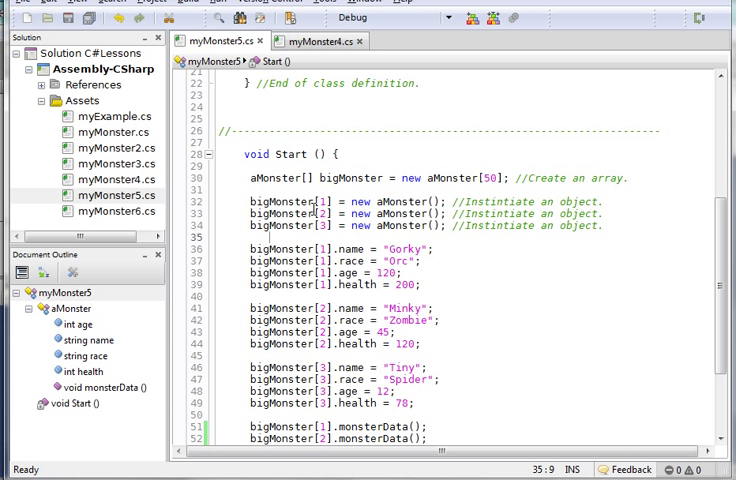
{"action": "double_click", "coordinate": [280, 201]}
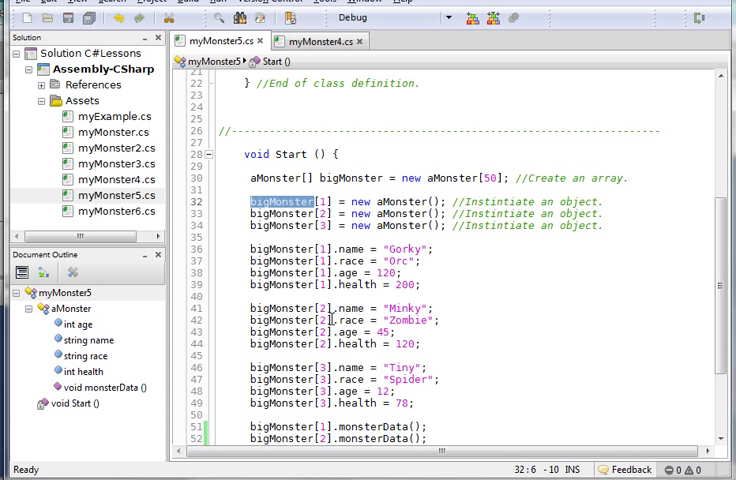
{"action": "mouse_move", "coordinate": [424, 340]}
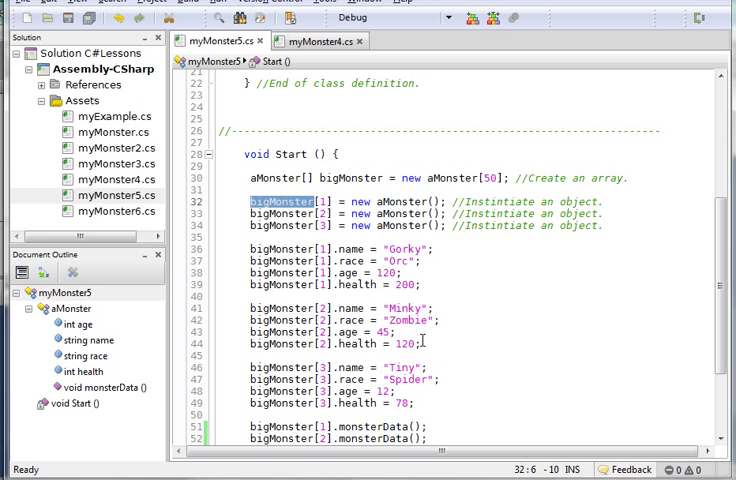
{"action": "scroll", "scroll_direction": "down", "scroll_amount": 3}
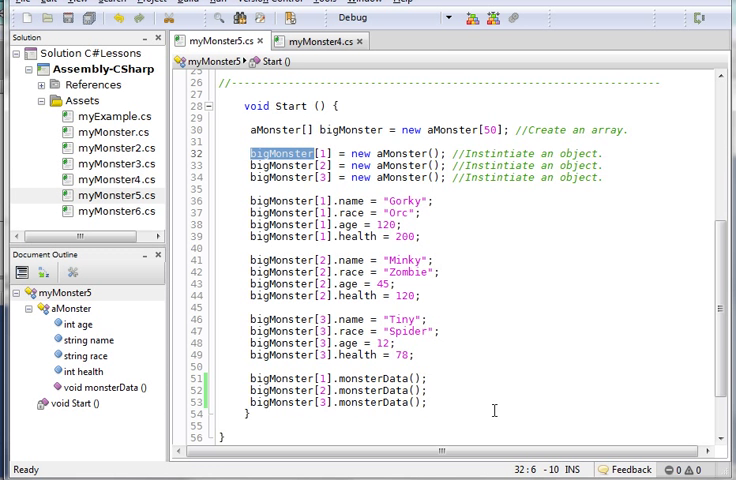
{"action": "scroll", "scroll_direction": "down", "scroll_amount": 3}
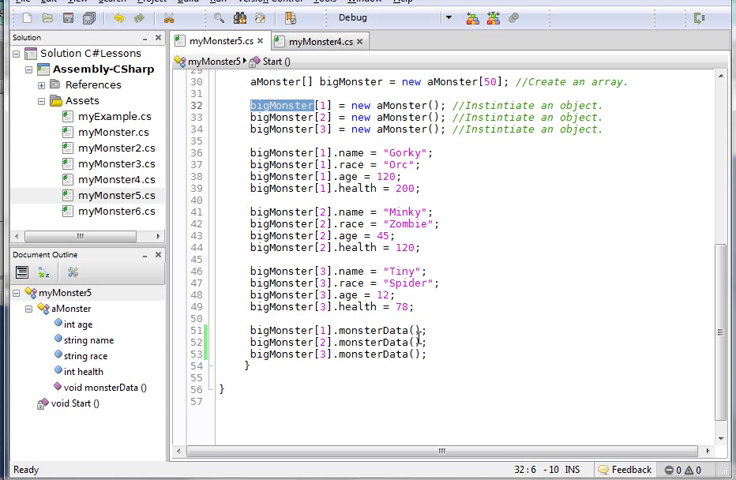
{"action": "mouse_move", "coordinate": [443, 332]}
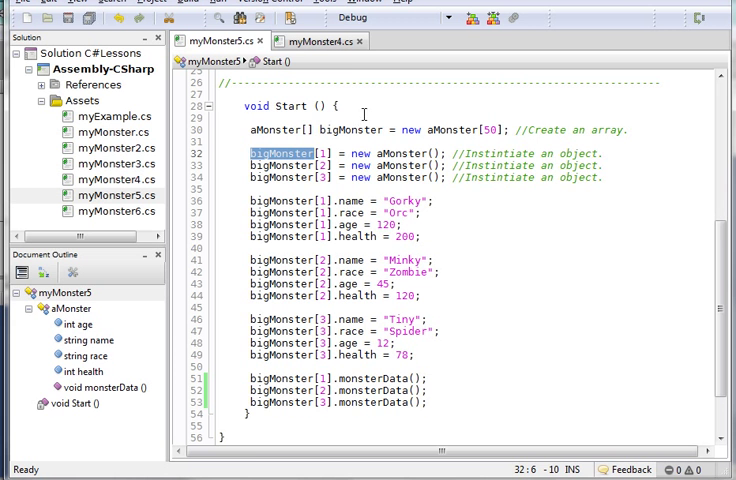
{"action": "left_click", "coordinate": [320, 40]}
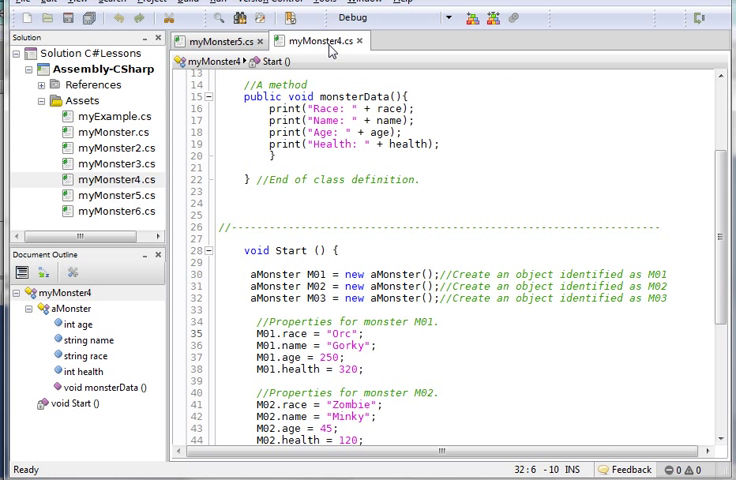
{"action": "left_click", "coordinate": [222, 40]}
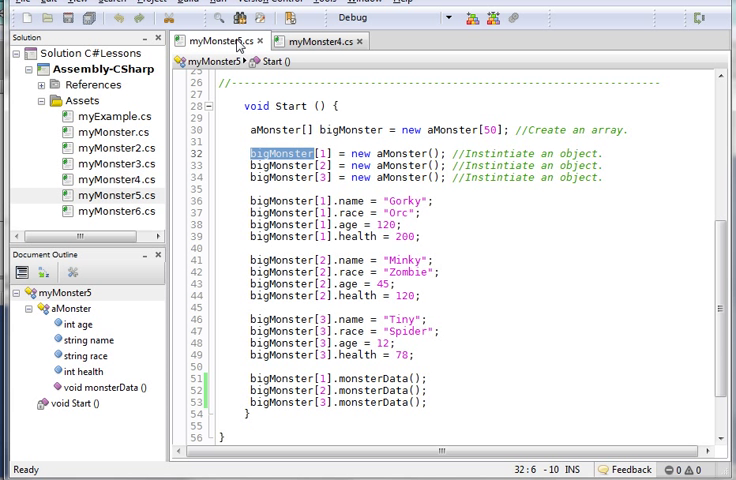
{"action": "mouse_move", "coordinate": [441, 281]}
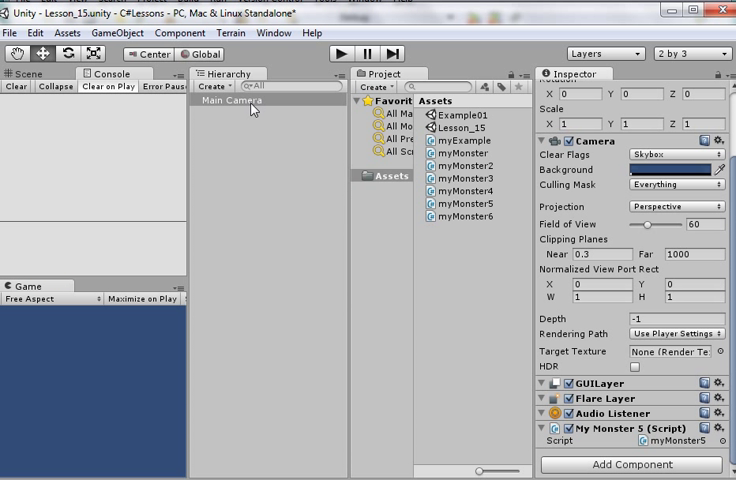
{"action": "mouse_move", "coordinate": [566, 363]}
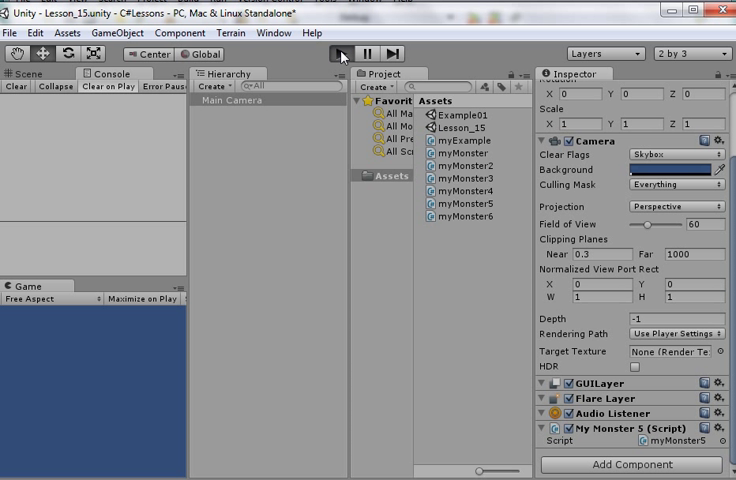
Play the Unity scene to run the myMonster5 script on the Main Camera.
{"action": "left_click", "coordinate": [345, 53]}
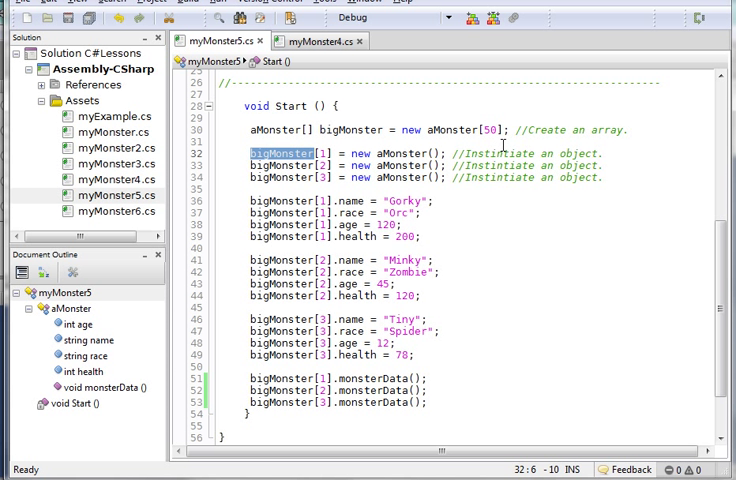
{"action": "mouse_move", "coordinate": [500, 140]}
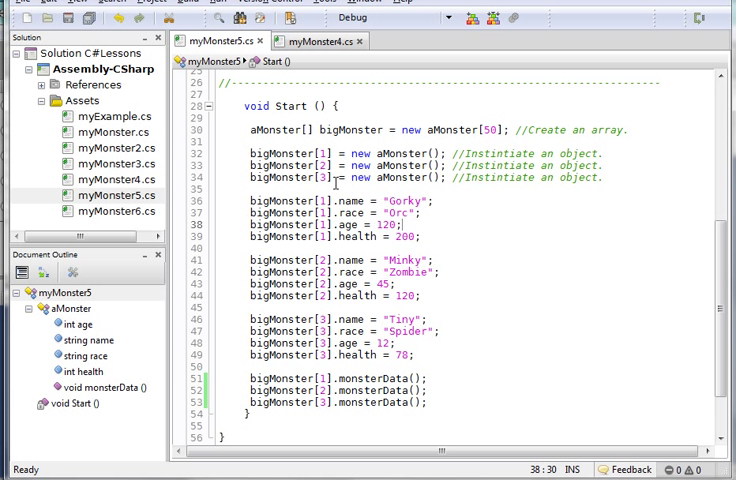
{"action": "mouse_move", "coordinate": [339, 188]}
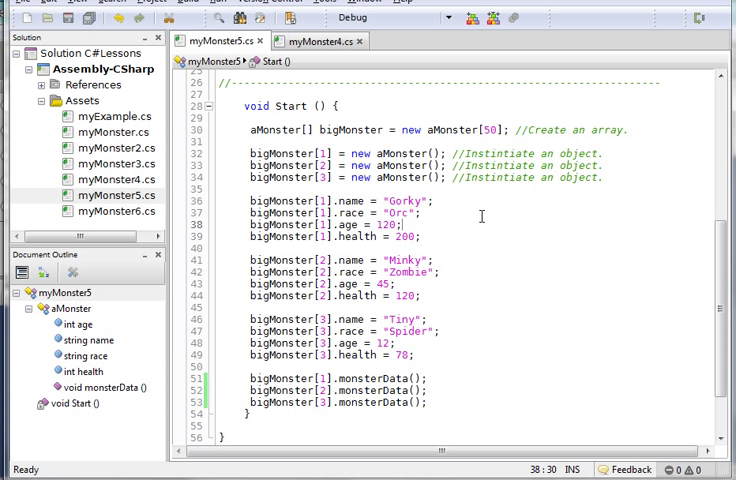
{"action": "mouse_move", "coordinate": [551, 237]}
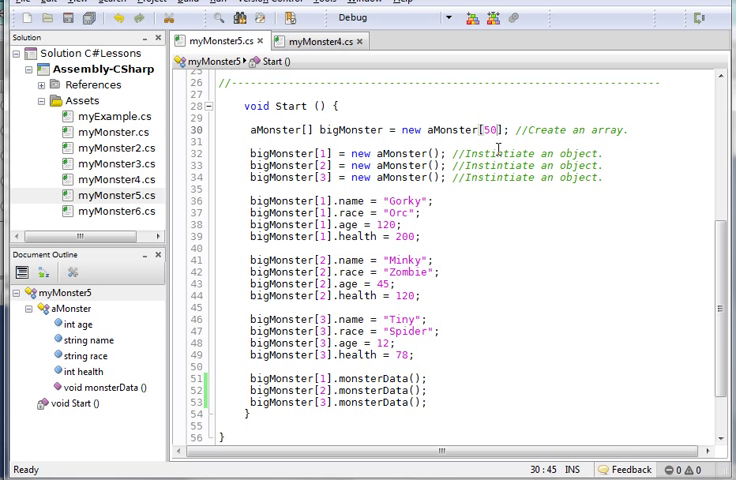
Change the aMonster array size on line 30 from 50 to 51.
{"action": "type", "text": "1"}
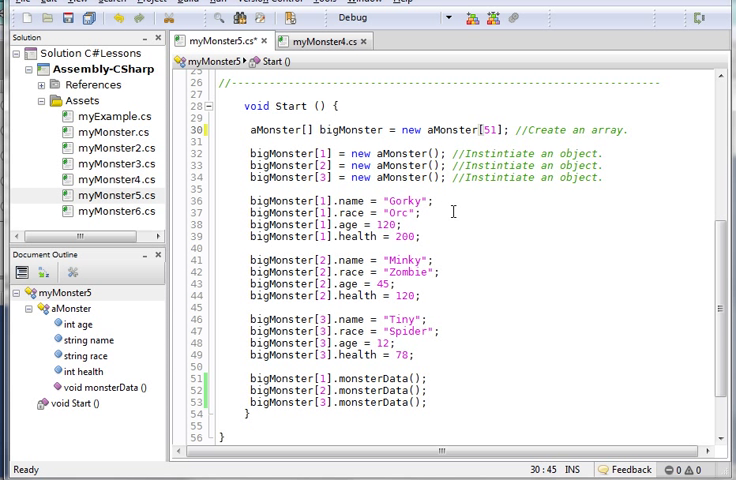
{"action": "mouse_move", "coordinate": [457, 245]}
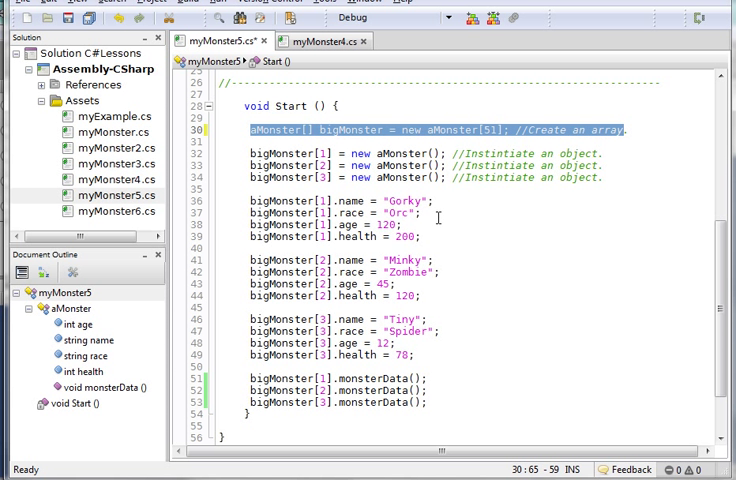
{"action": "mouse_move", "coordinate": [463, 241]}
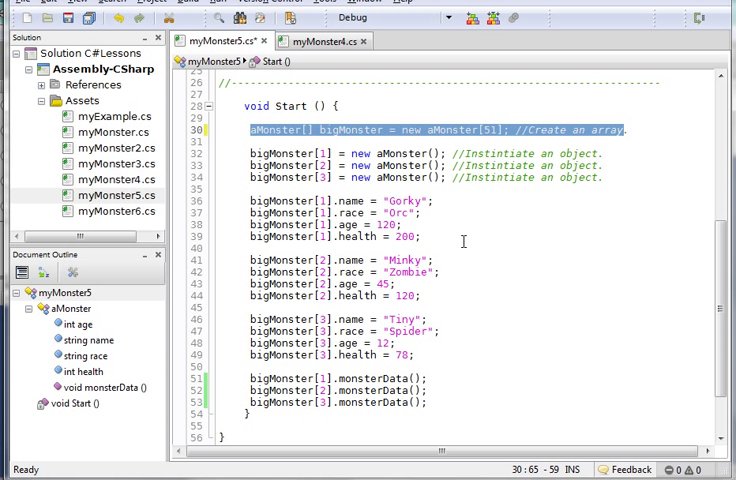